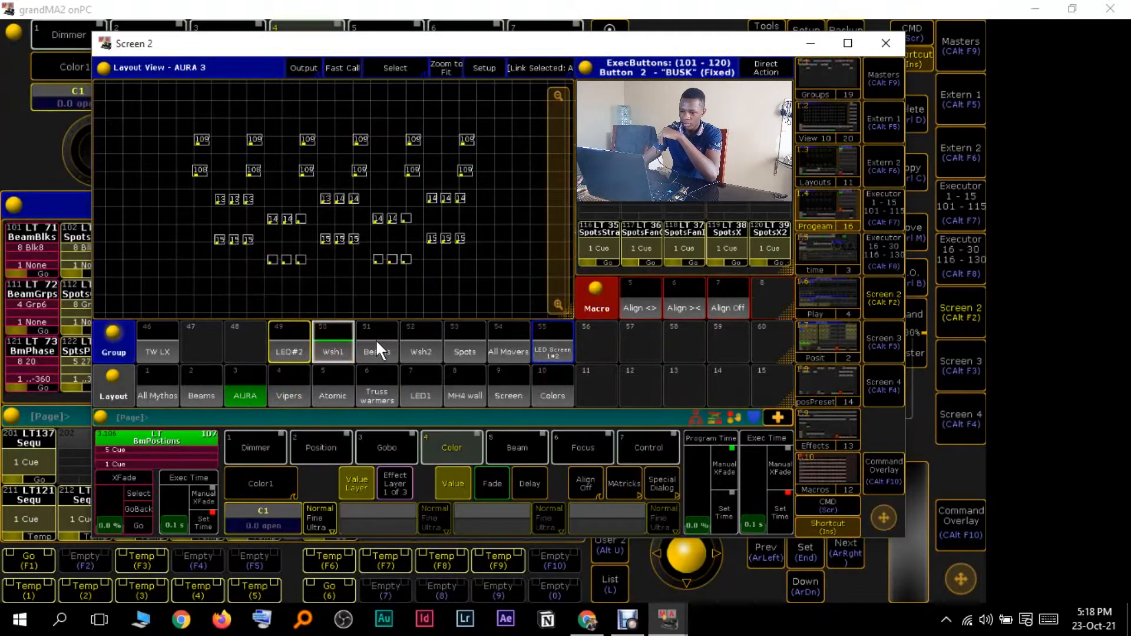
Step: Switch from the Beams/AURA view to the Atomic layout and lasso its fixtures
{"action": "left_click", "coordinate": [376, 340]}
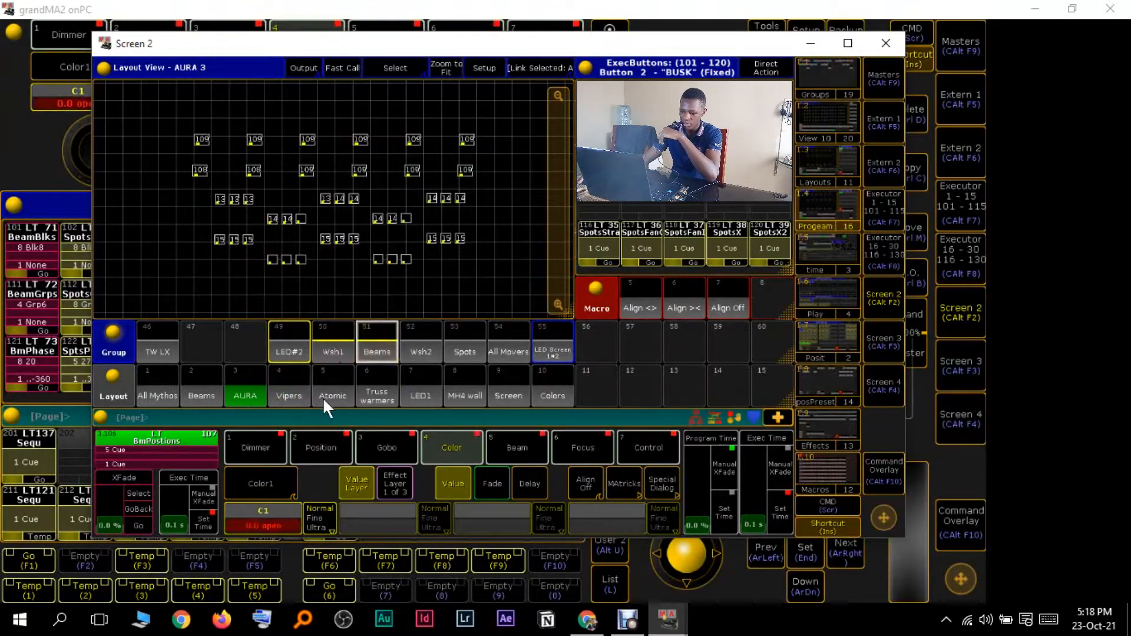
{"action": "left_click", "coordinate": [333, 388]}
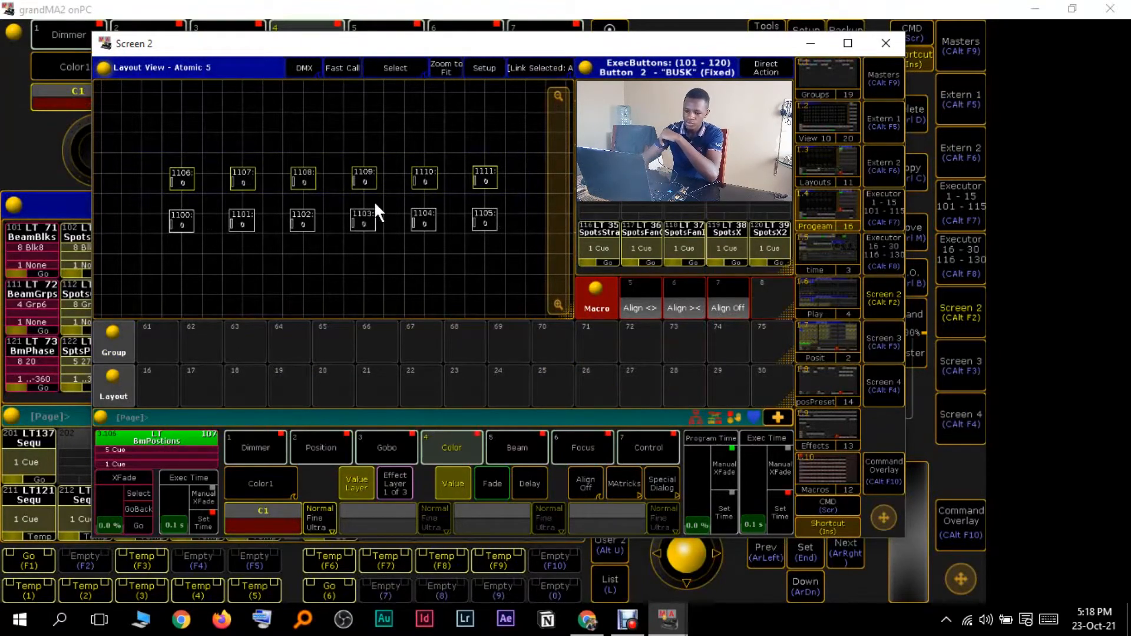
{"action": "left_click", "coordinate": [156, 341]}
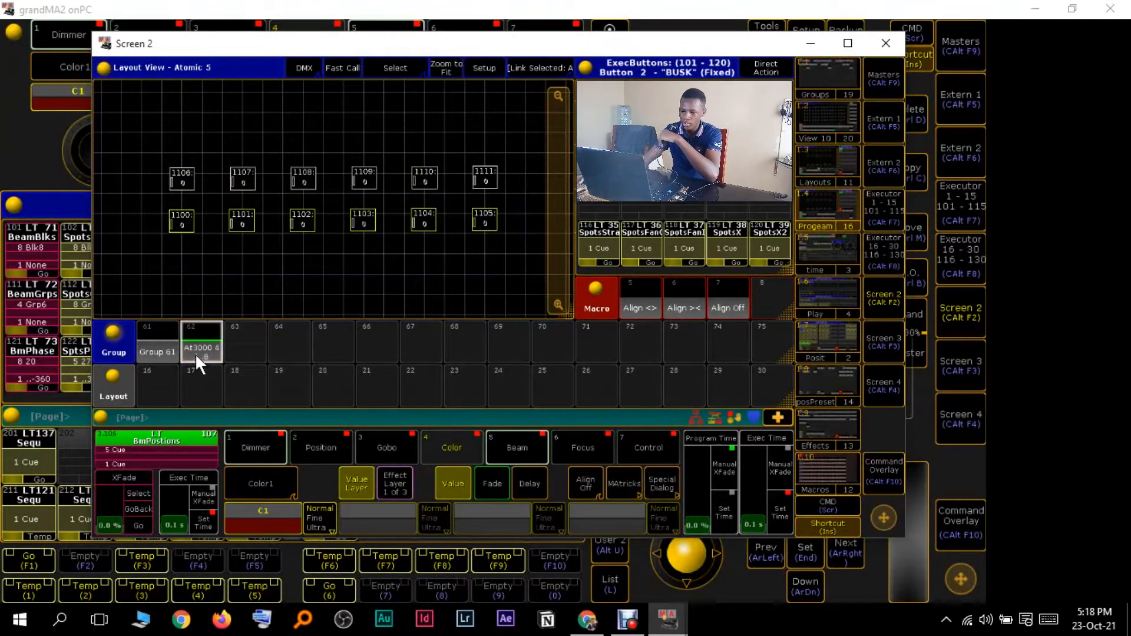
Step: Store the selection into group slots 61 and 62 and label them 'a' and 'b'
{"action": "left_click", "coordinate": [157, 351]}
{"action": "type", "text": "Label"}
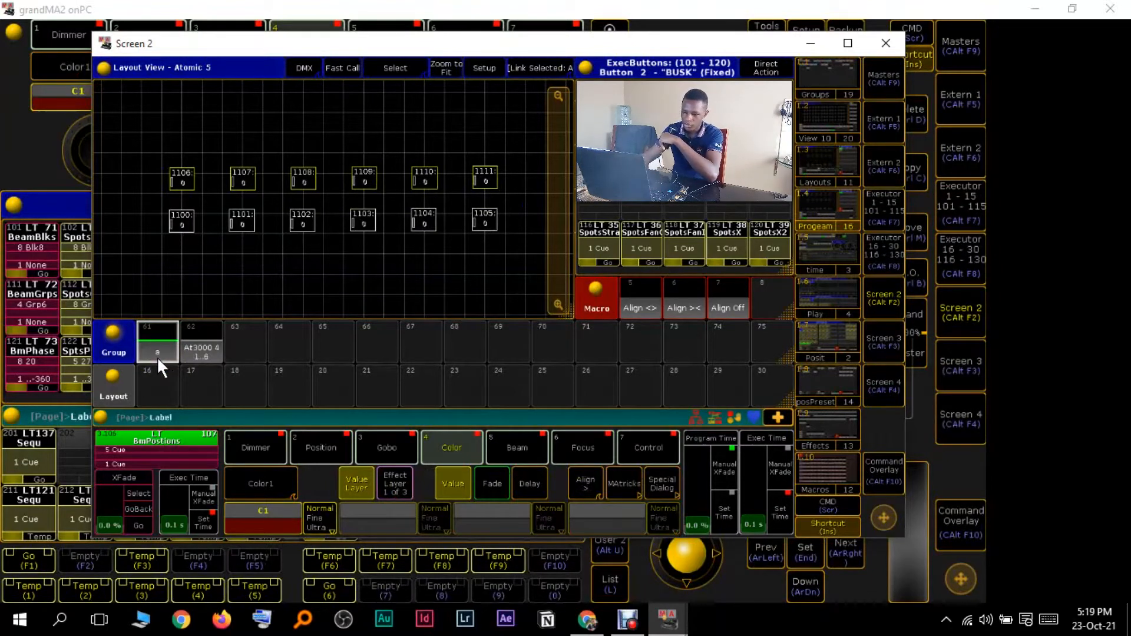
{"action": "double_click", "coordinate": [200, 343]}
{"action": "type", "text": "b"}
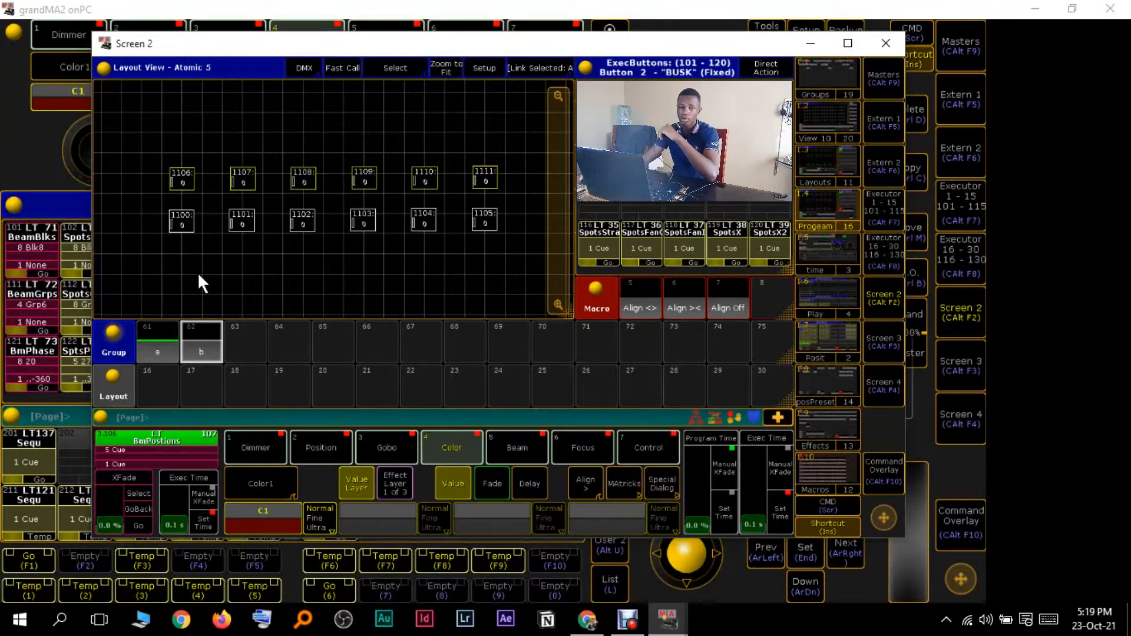
{"action": "mouse_move", "coordinate": [61, 238]}
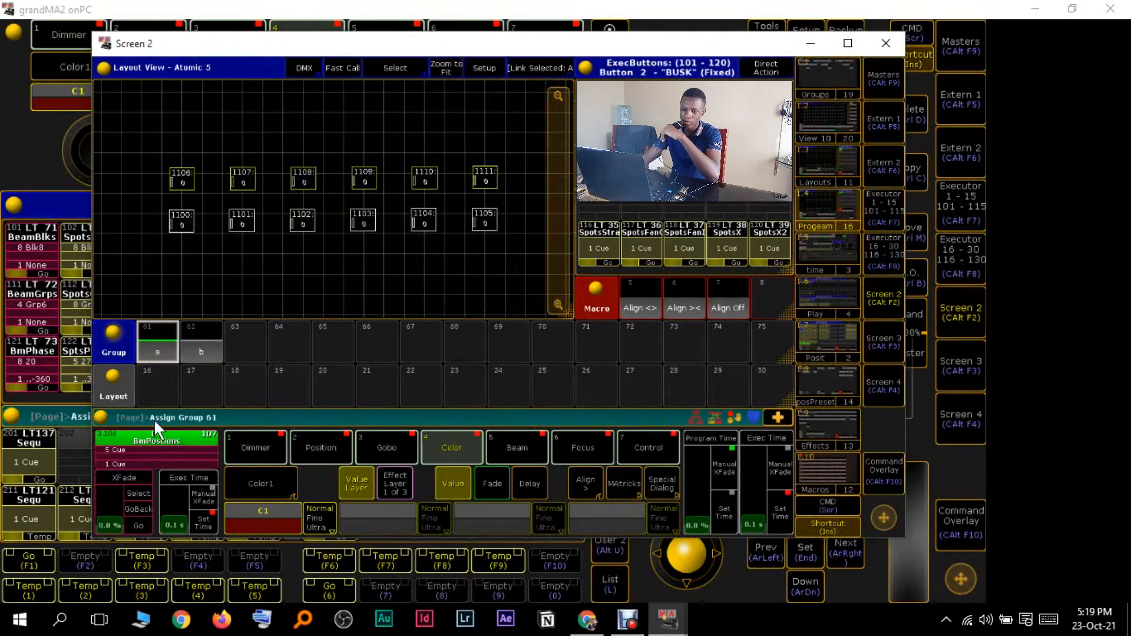
{"action": "mouse_move", "coordinate": [228, 425]}
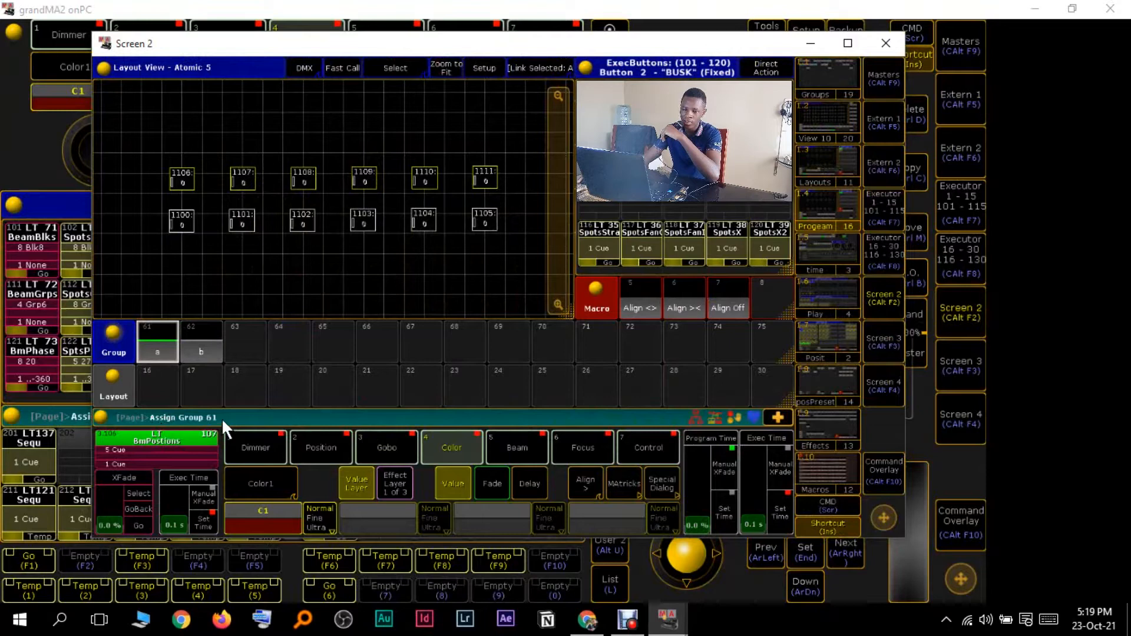
{"action": "mouse_move", "coordinate": [234, 140]}
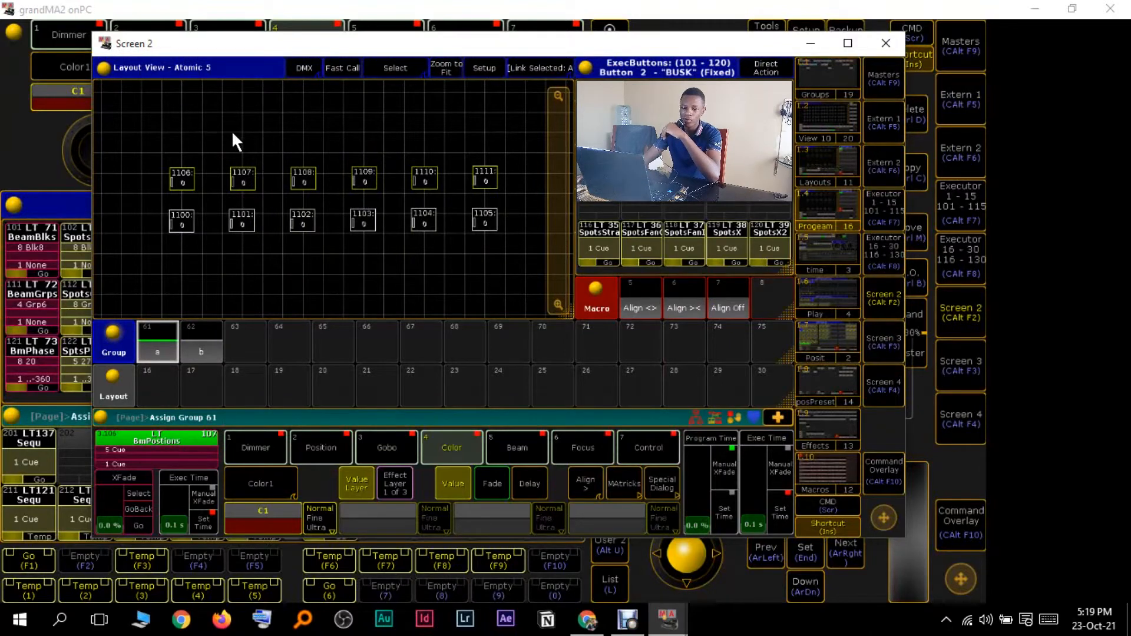
{"action": "mouse_move", "coordinate": [180, 248]}
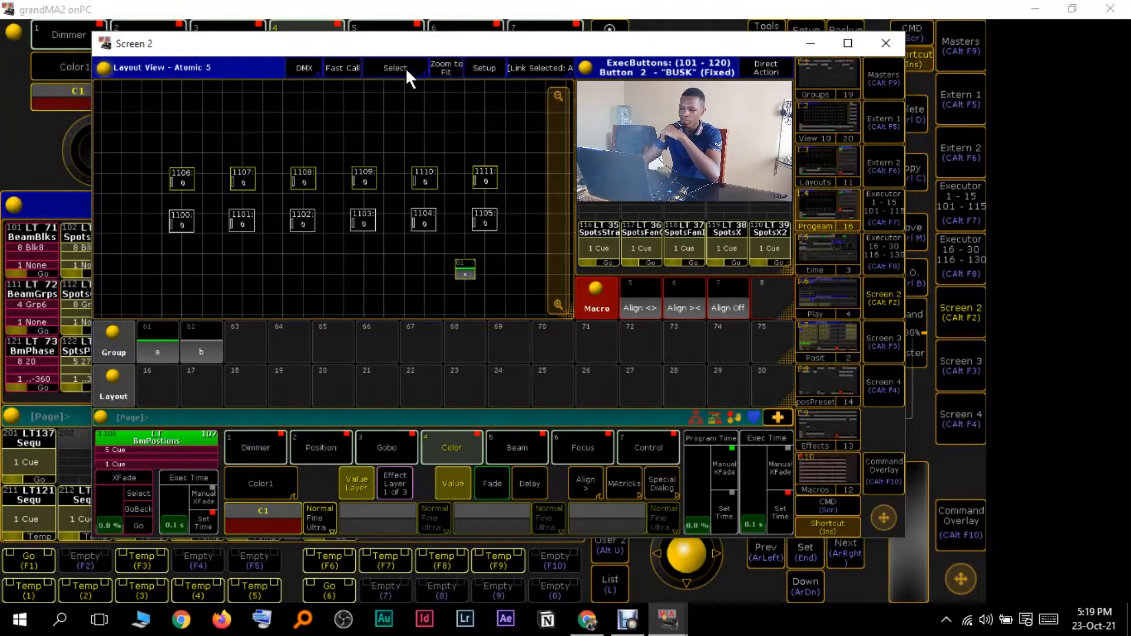
Step: Enter the layout's Setup mode after placing groups 61 and 62 among the fixtures
{"action": "left_click", "coordinate": [395, 67]}
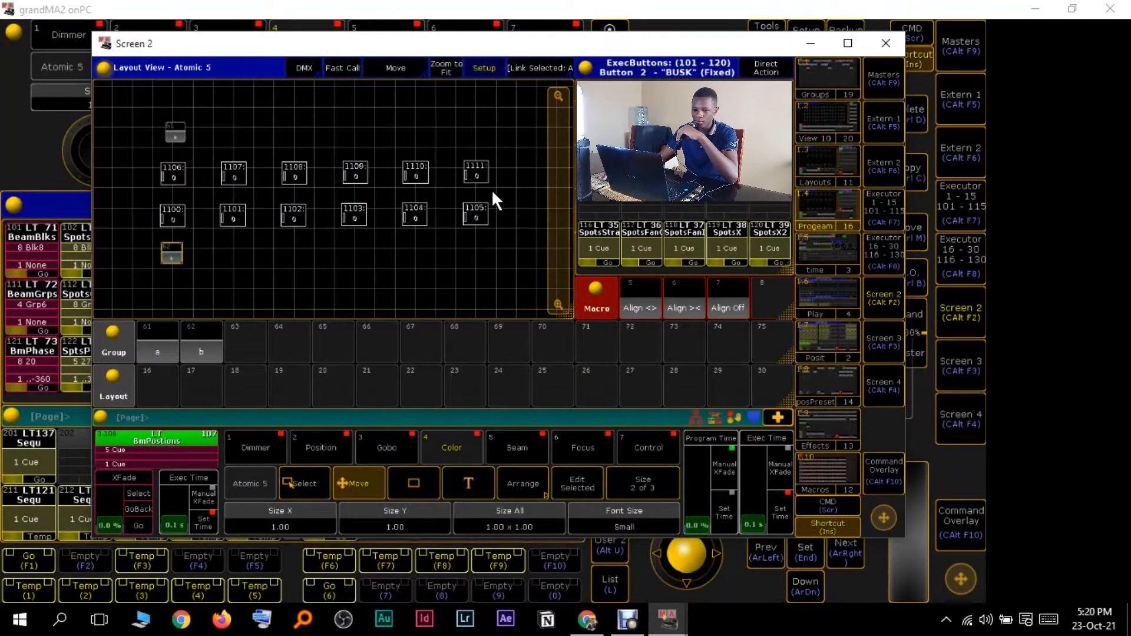
{"action": "mouse_move", "coordinate": [156, 129]}
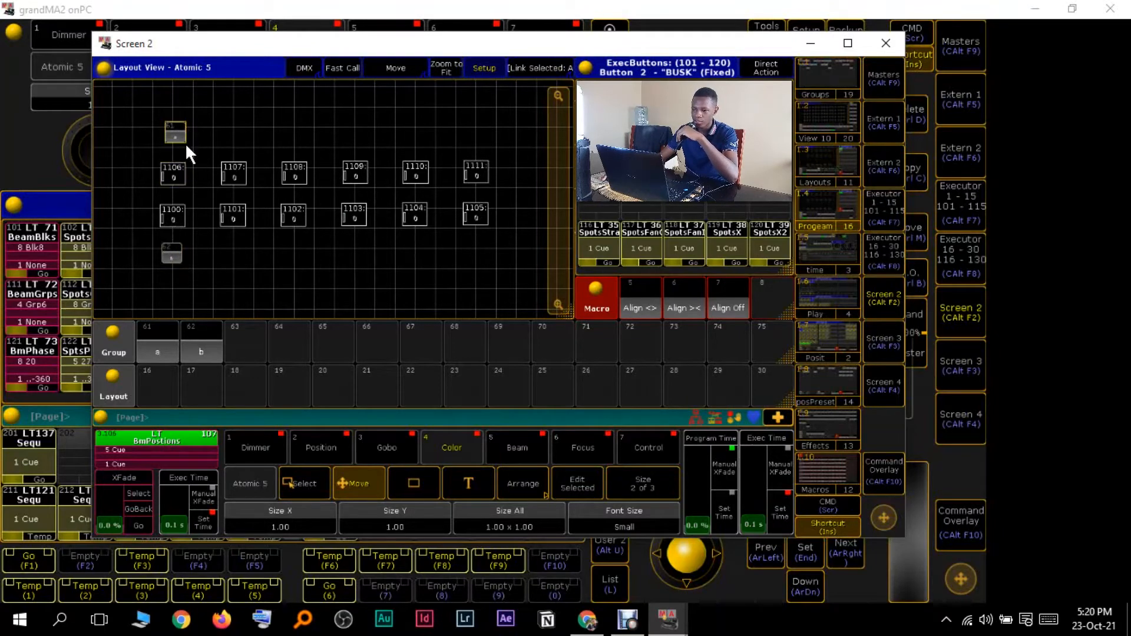
{"action": "mouse_move", "coordinate": [184, 260]}
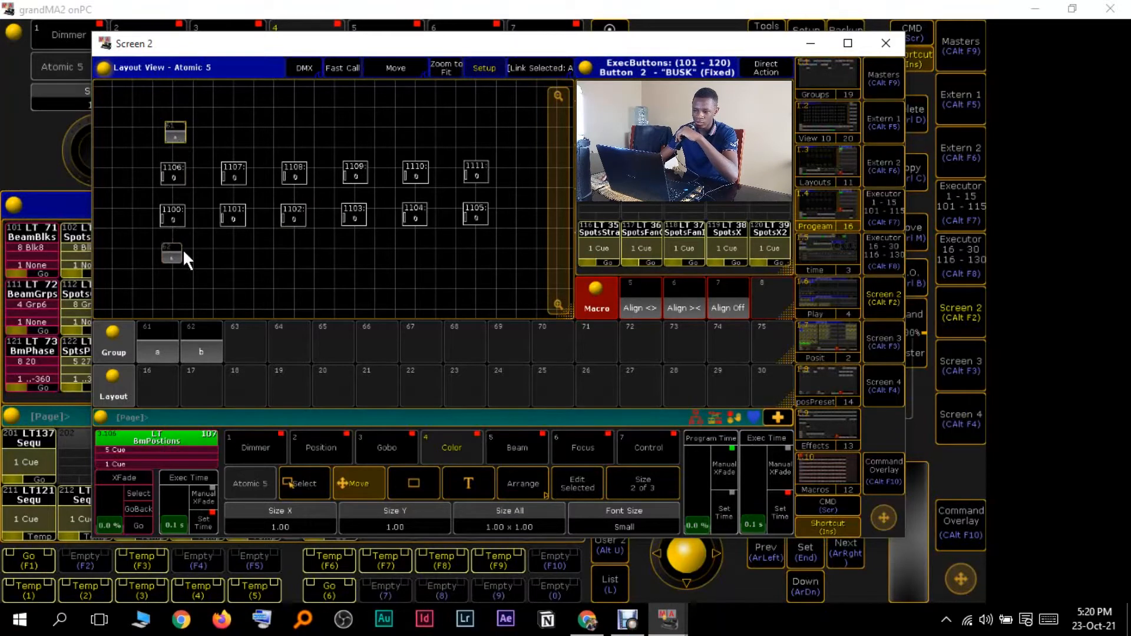
{"action": "mouse_move", "coordinate": [162, 140]}
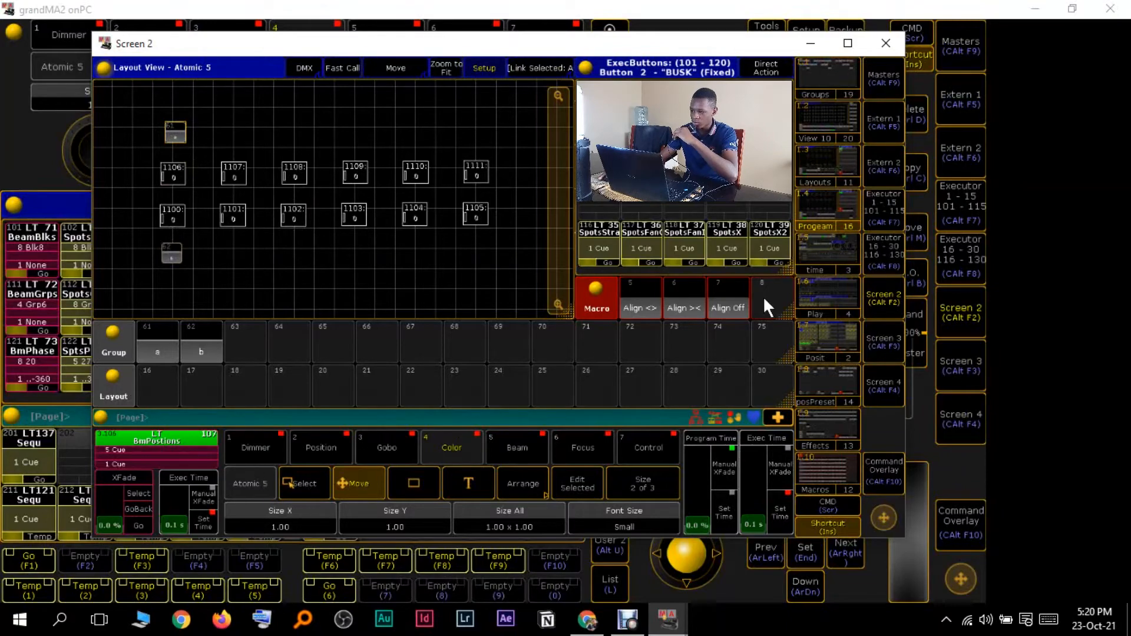
Step: Maximise the layout window and use Select and Move/Size to enlarge group objects a and b
{"action": "left_click", "coordinate": [848, 44]}
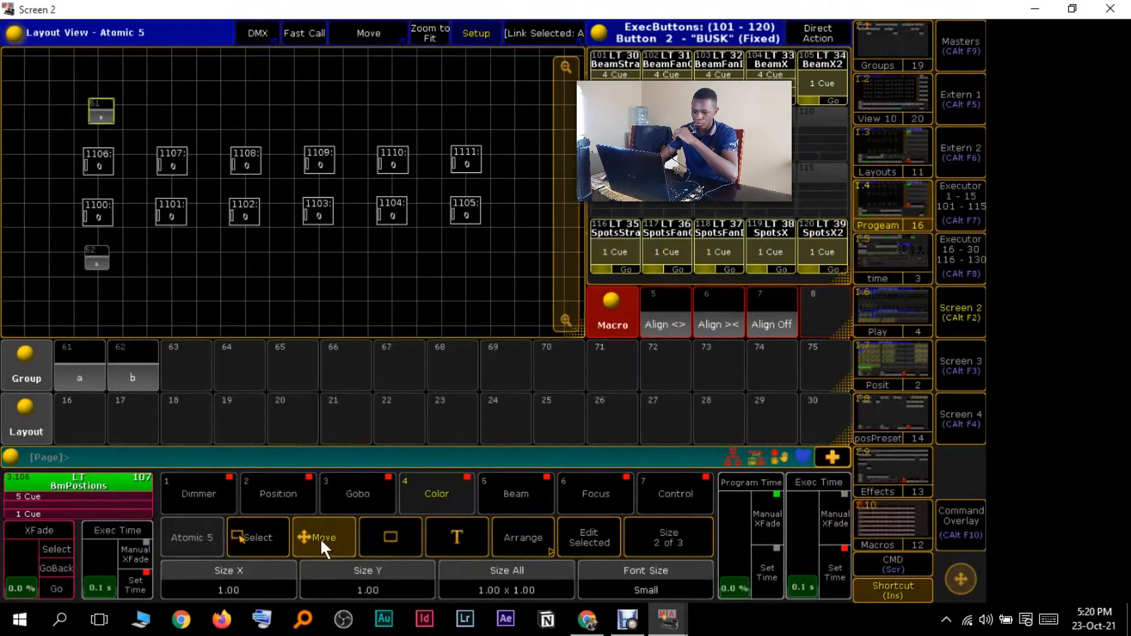
{"action": "left_click", "coordinate": [258, 537]}
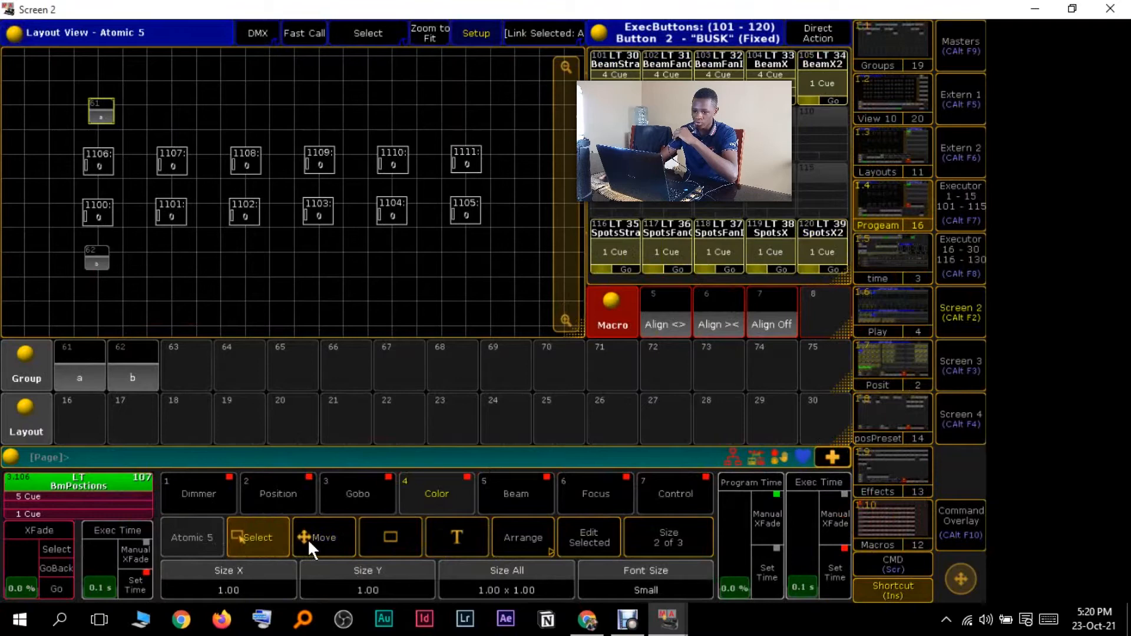
{"action": "left_click", "coordinate": [323, 537]}
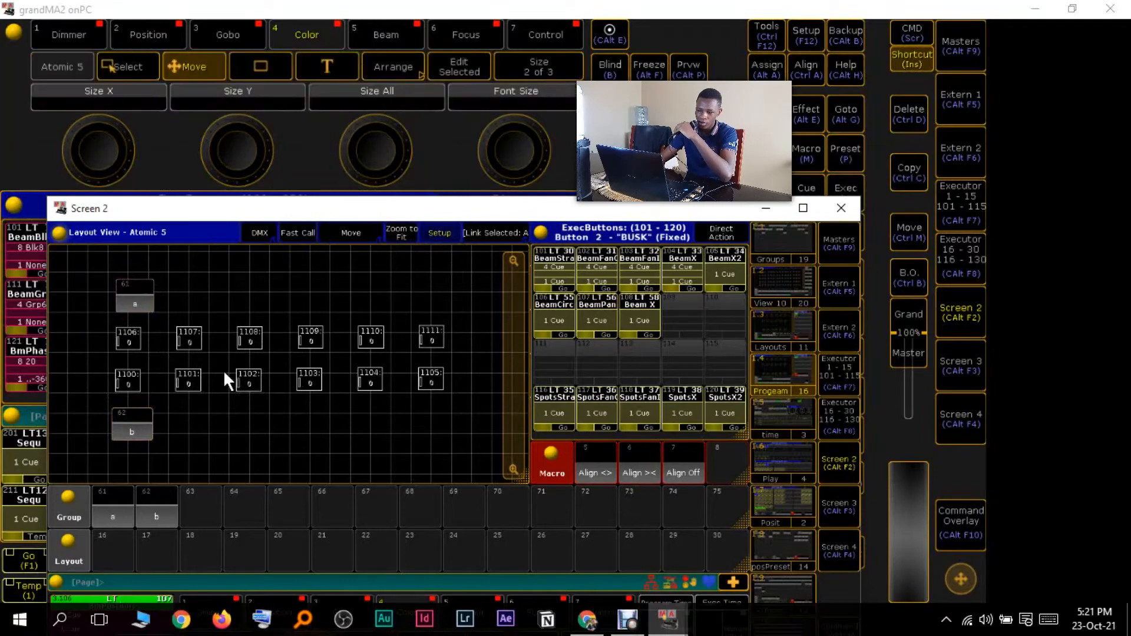
Step: Leave Setup mode, then select group b from its layout button and from the group pool
{"action": "left_click", "coordinate": [803, 209]}
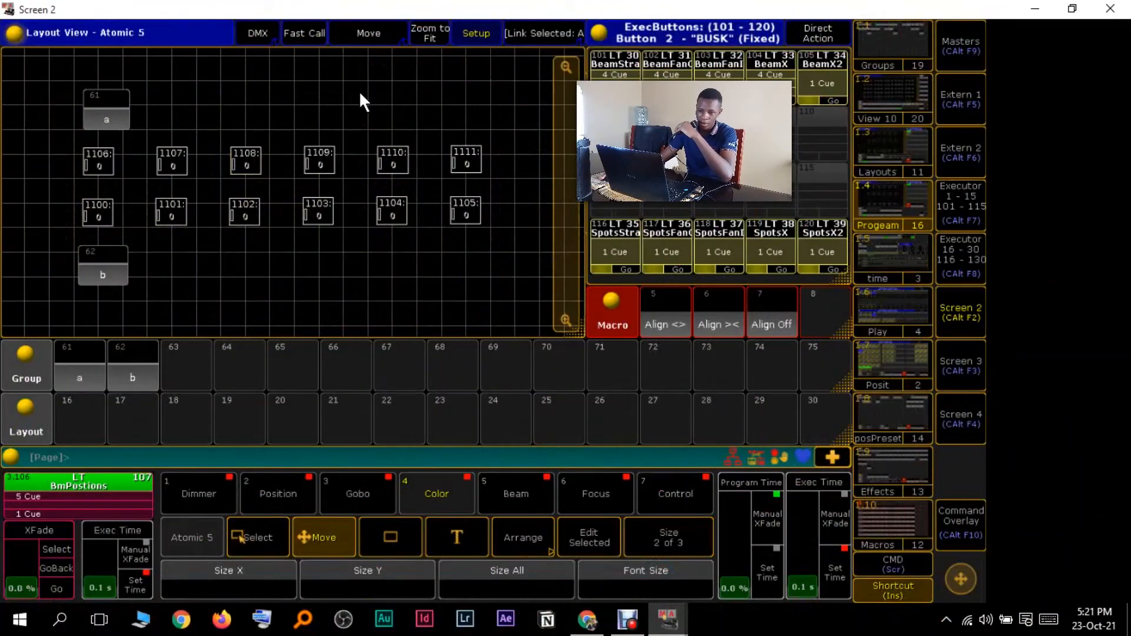
{"action": "left_click", "coordinate": [436, 494]}
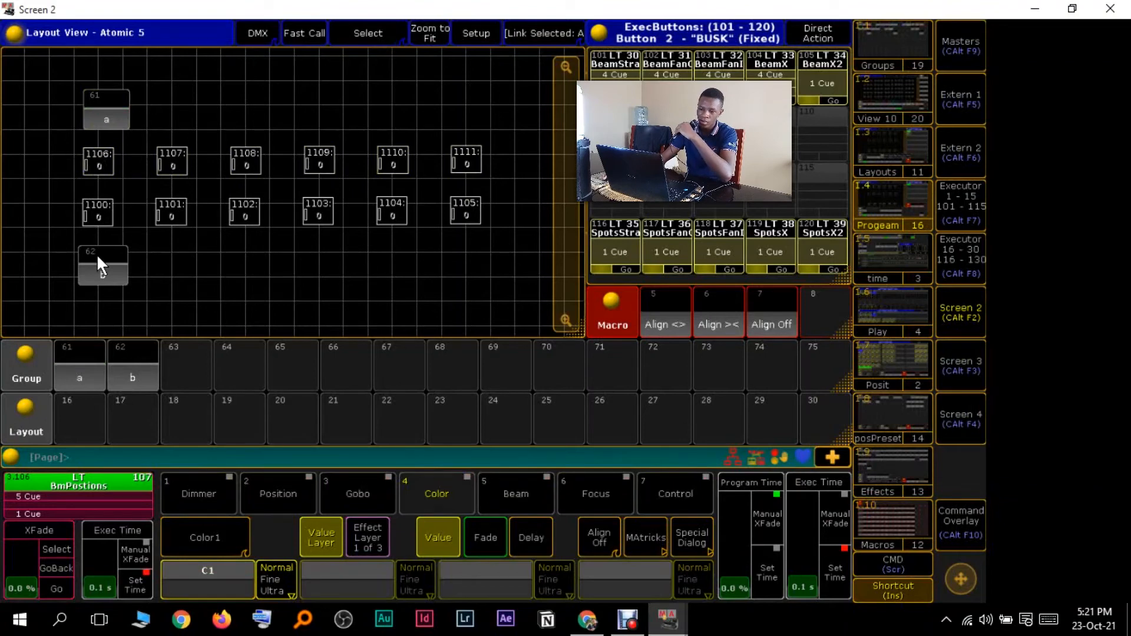
{"action": "left_click", "coordinate": [102, 266]}
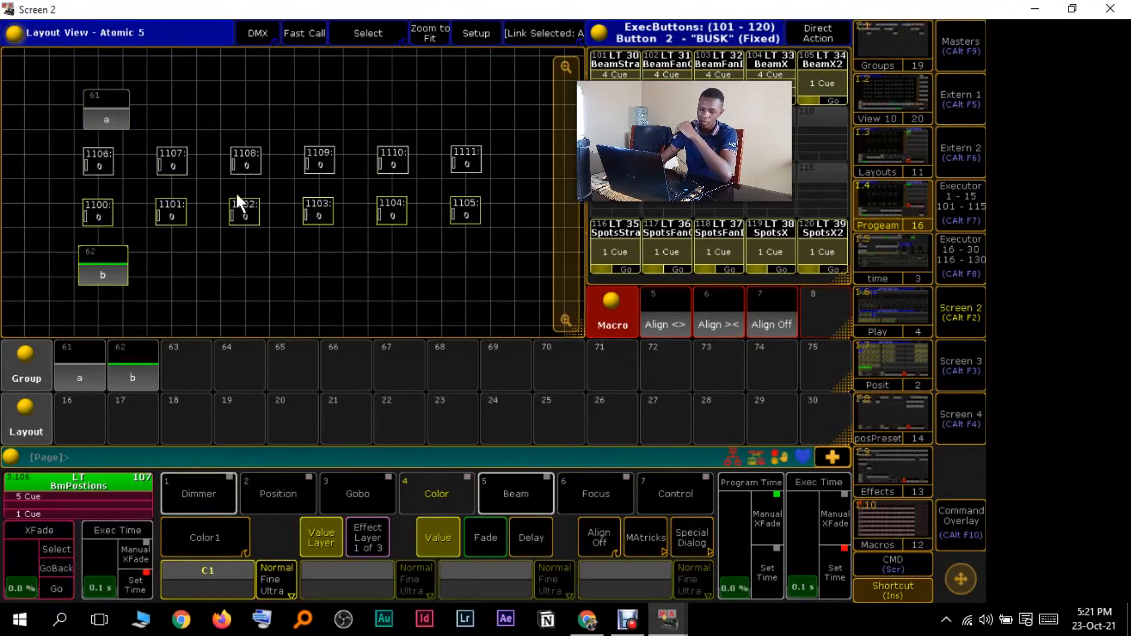
{"action": "left_click", "coordinate": [132, 364]}
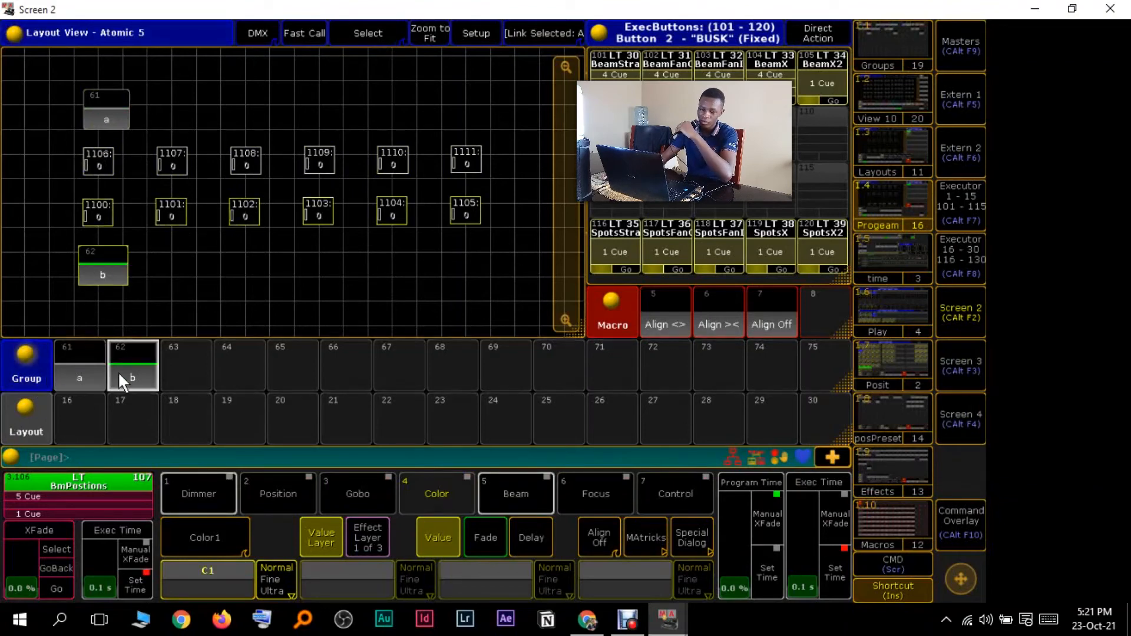
{"action": "mouse_move", "coordinate": [178, 254]}
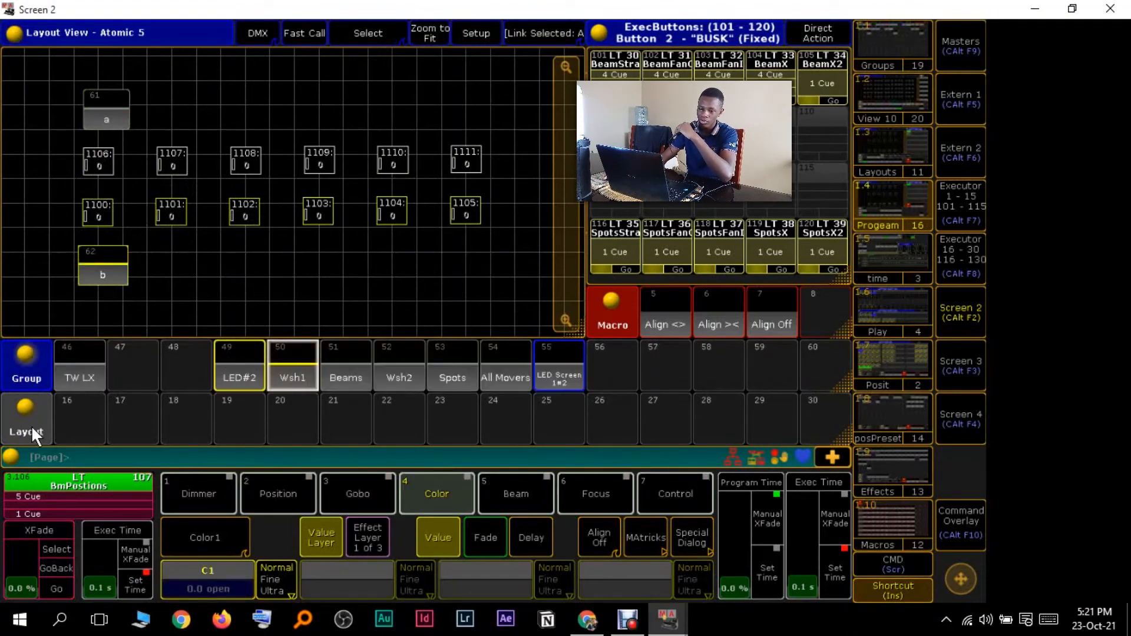
Step: Browse the All Mythos, LED1, MH4 wall and Colors layouts, ending on Truss warmers
{"action": "left_click", "coordinate": [186, 419]}
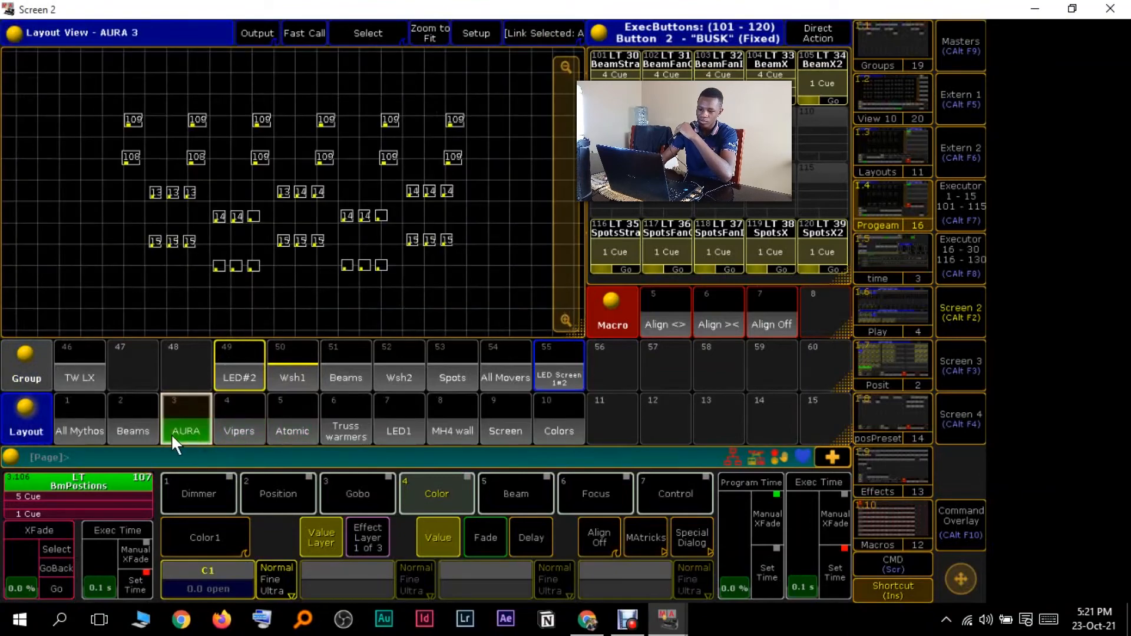
{"action": "left_click", "coordinate": [79, 418]}
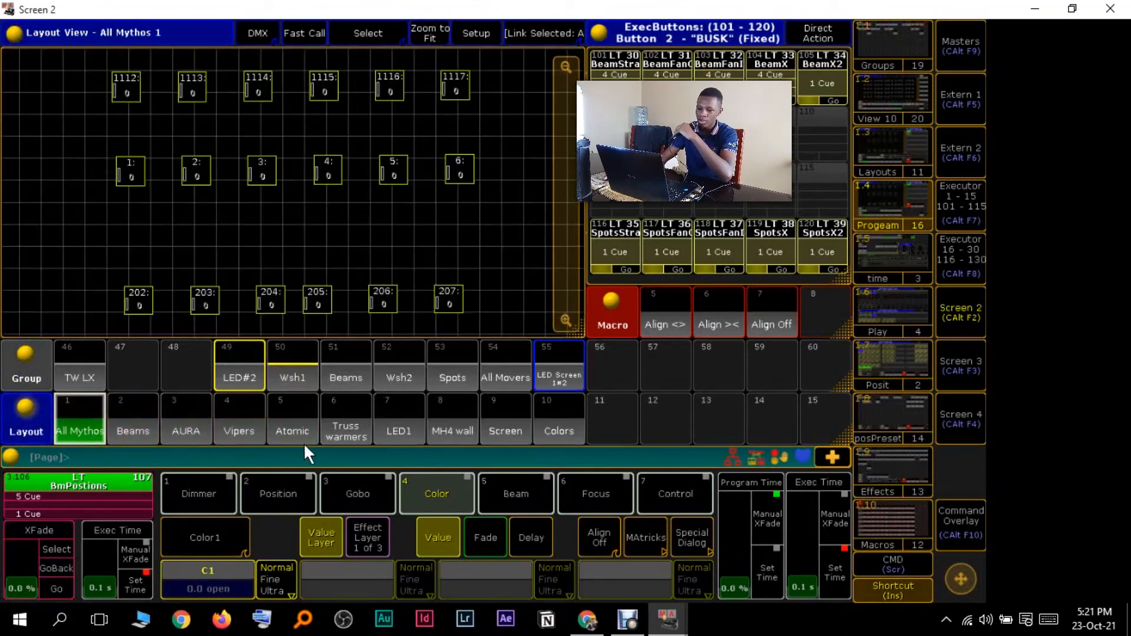
{"action": "left_click", "coordinate": [399, 418]}
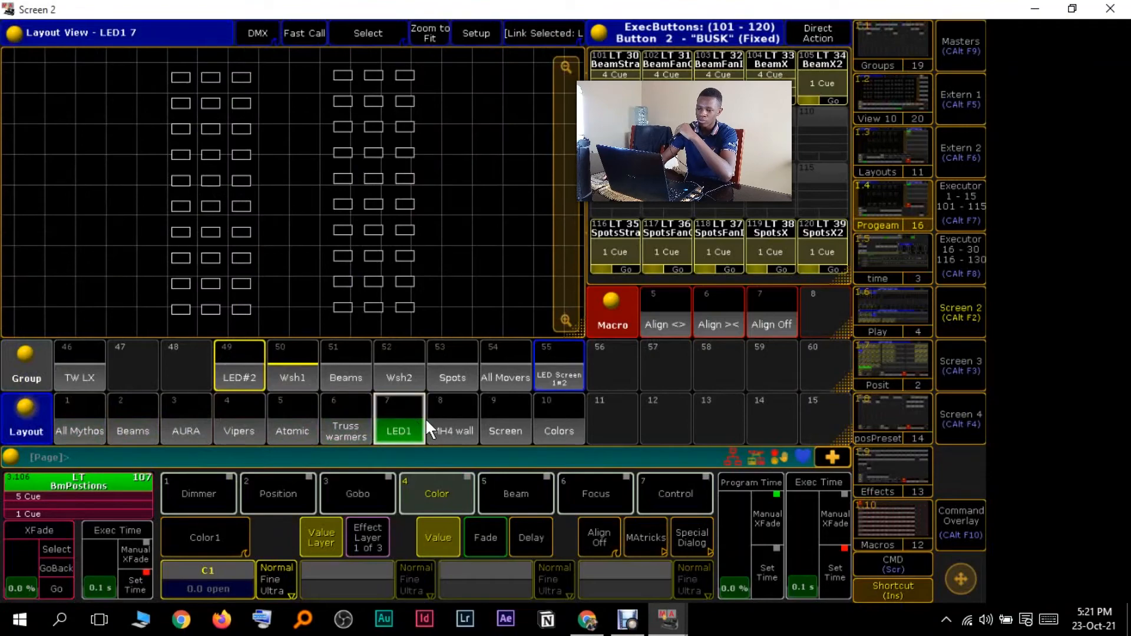
{"action": "left_click", "coordinate": [453, 418]}
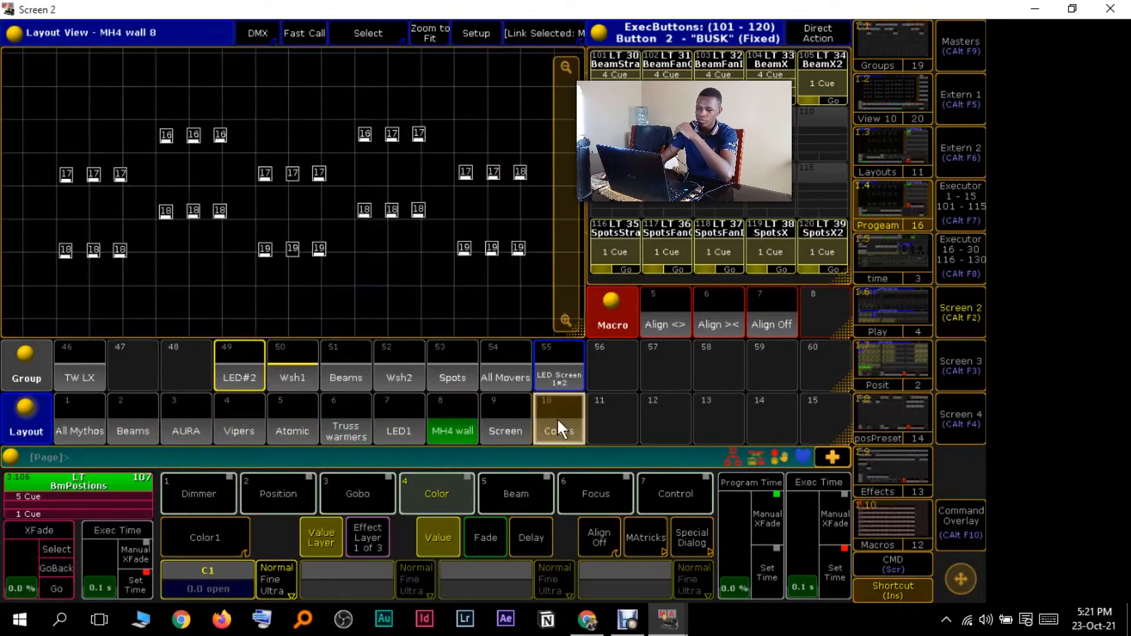
{"action": "left_click", "coordinate": [558, 418]}
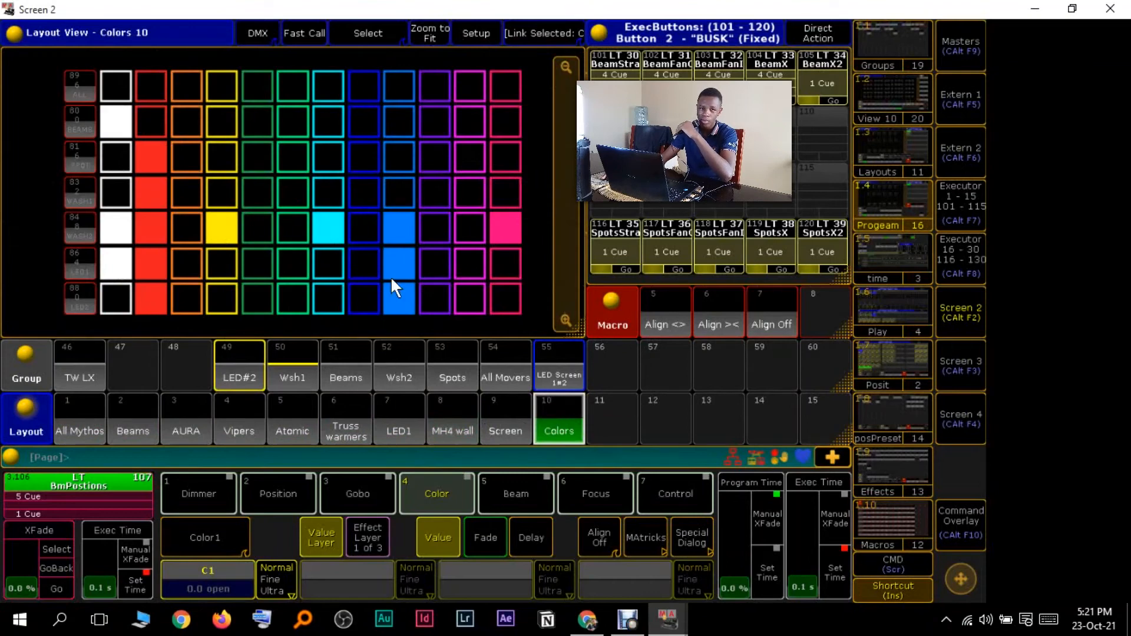
{"action": "mouse_move", "coordinate": [368, 180]}
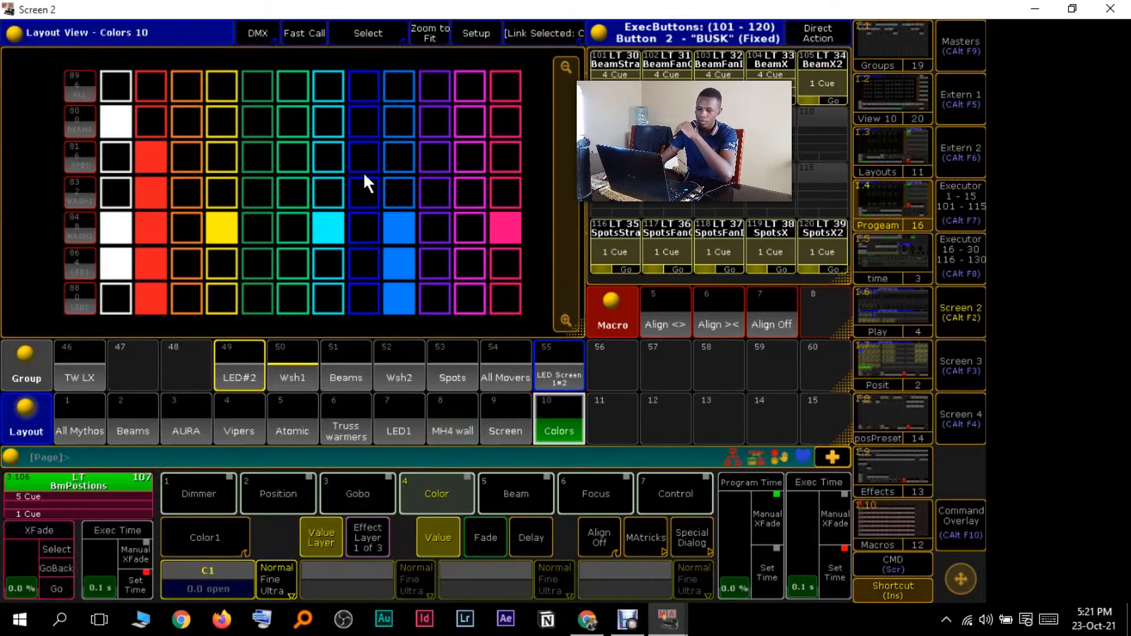
{"action": "mouse_move", "coordinate": [122, 112]}
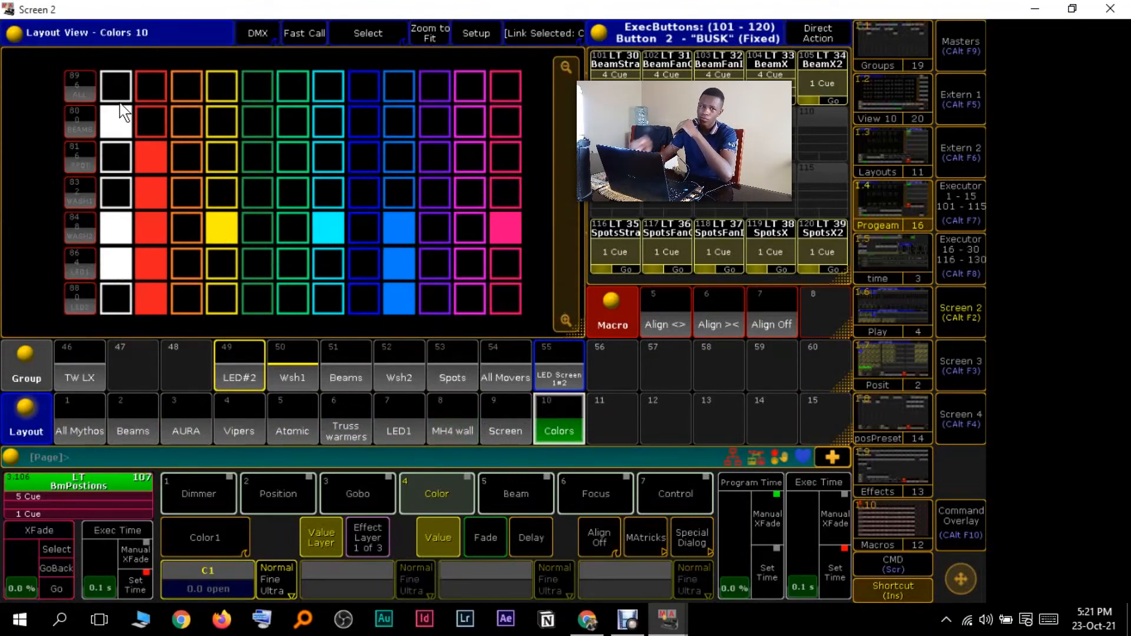
{"action": "mouse_move", "coordinate": [82, 108]}
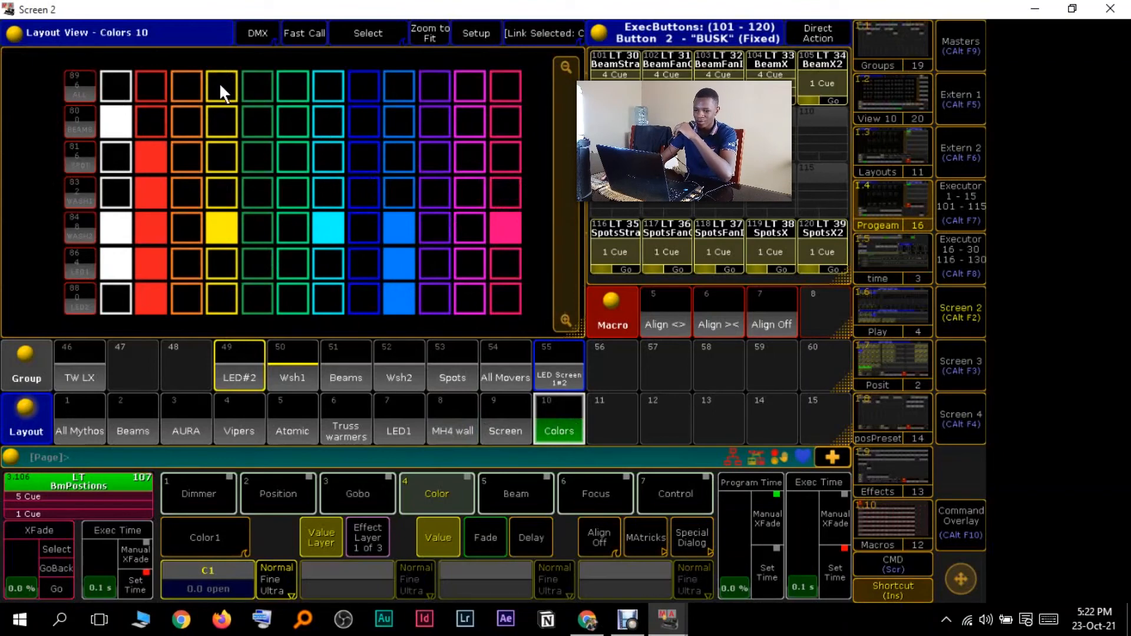
{"action": "mouse_move", "coordinate": [485, 373]}
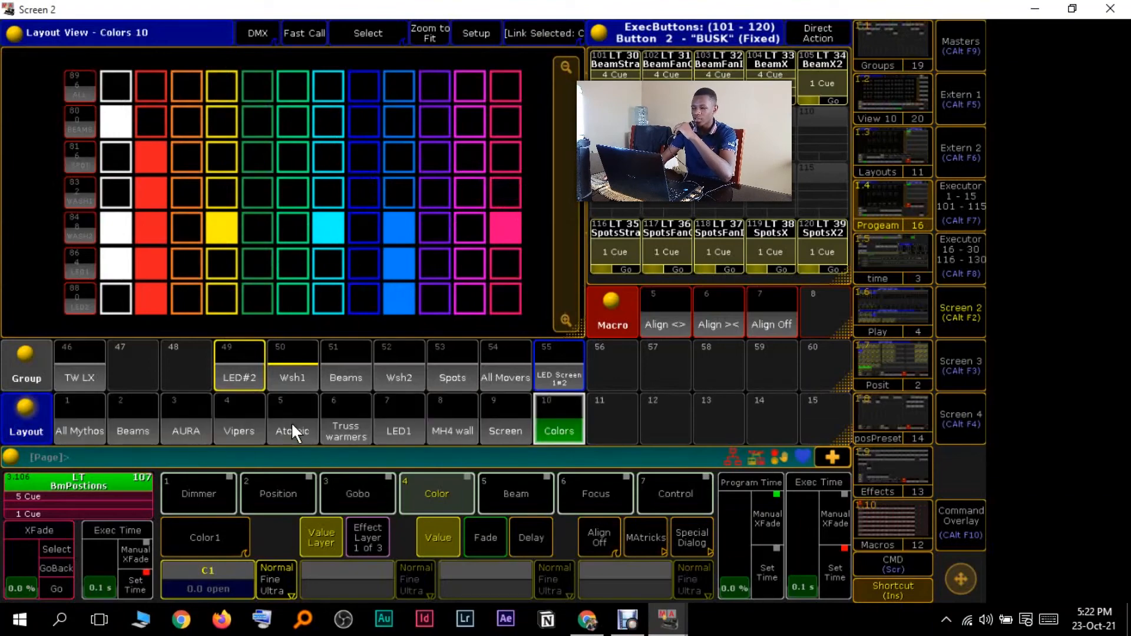
{"action": "left_click", "coordinate": [345, 424]}
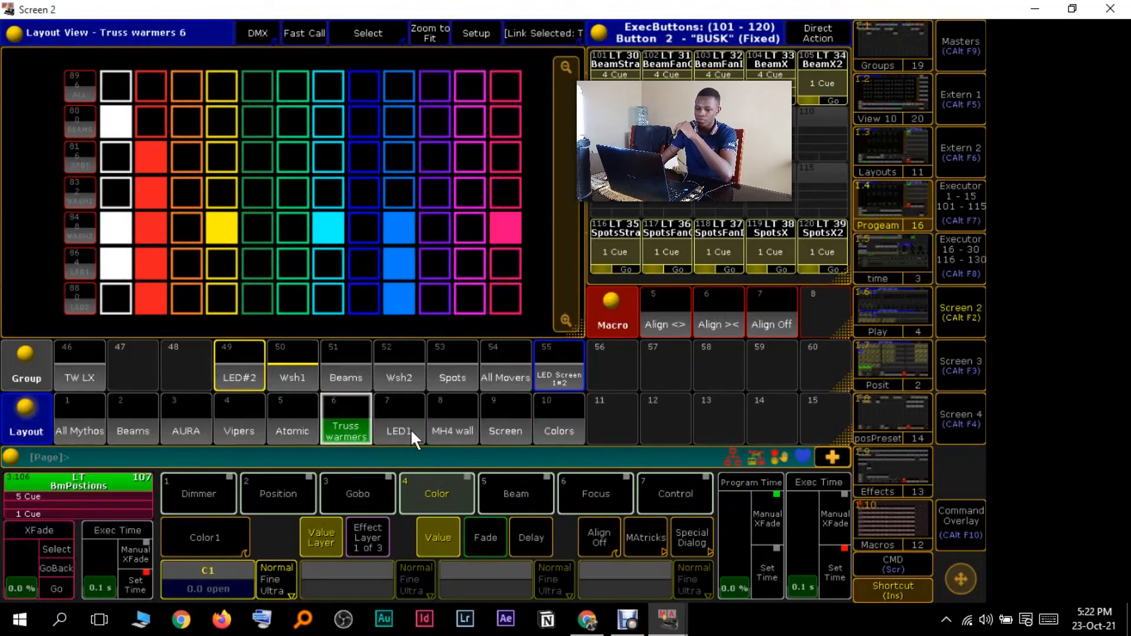